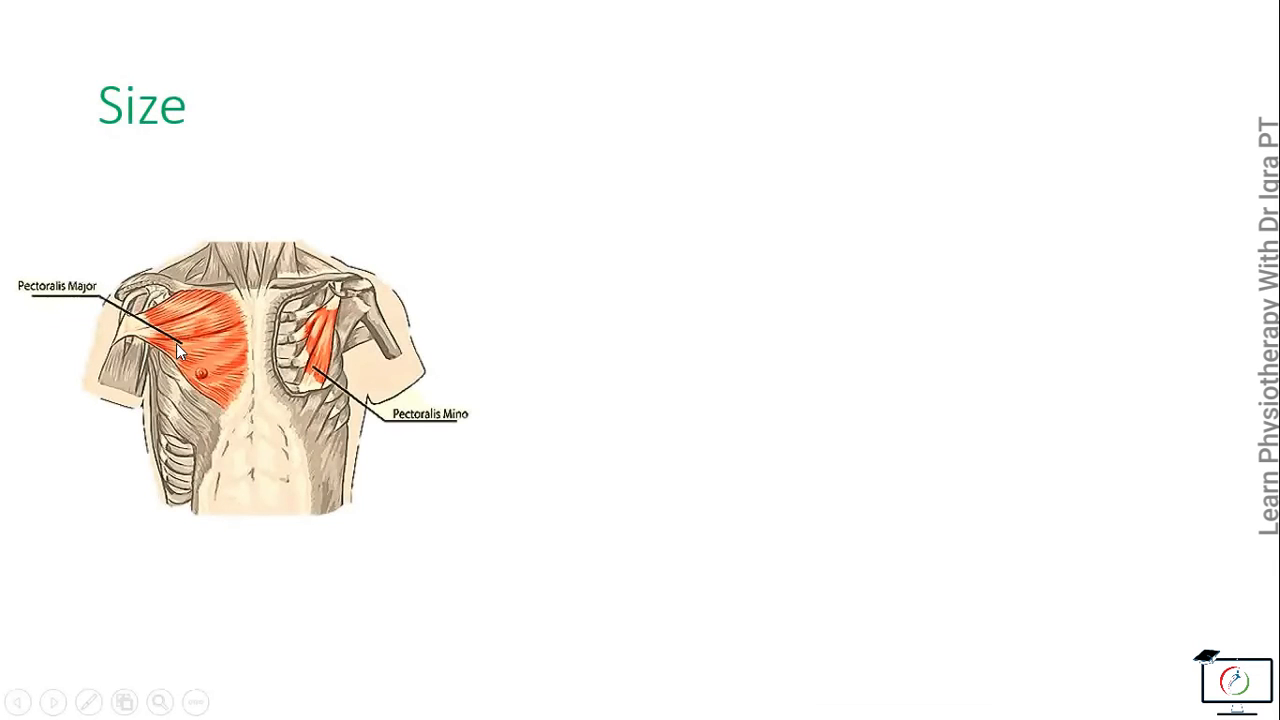
{"action": "mouse_move", "coordinate": [50, 305]}
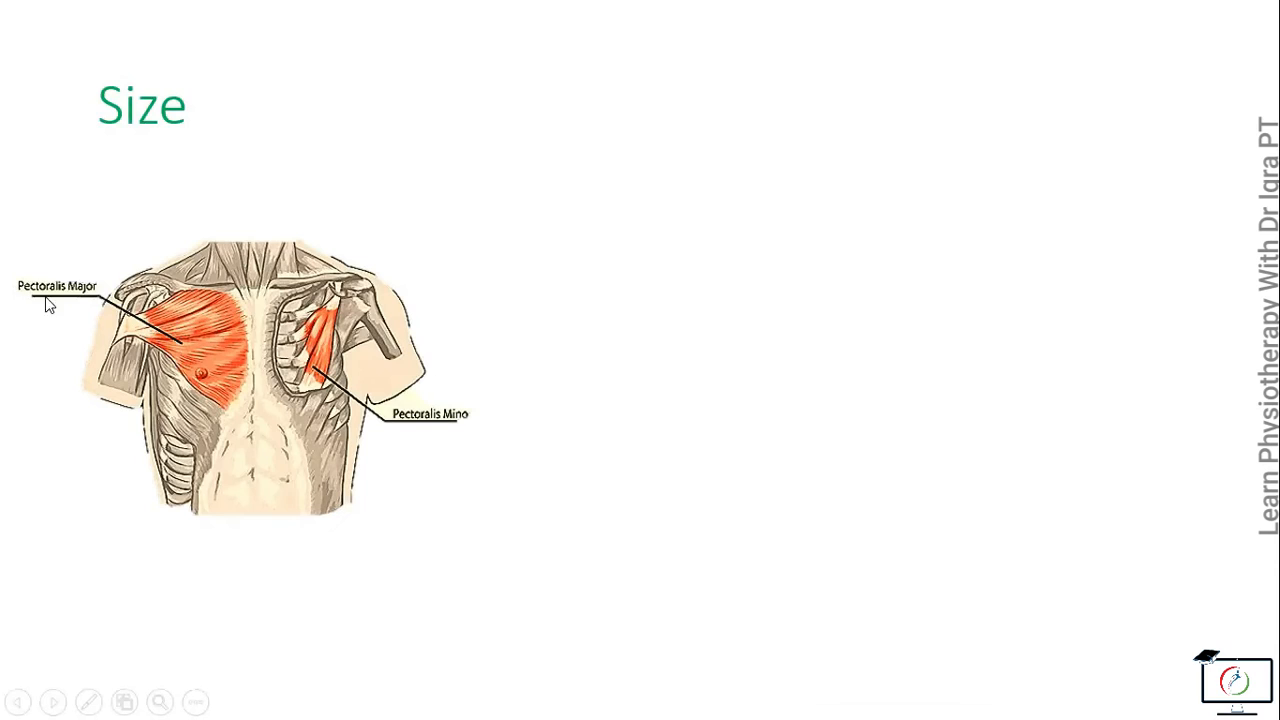
{"action": "mouse_move", "coordinate": [210, 345]}
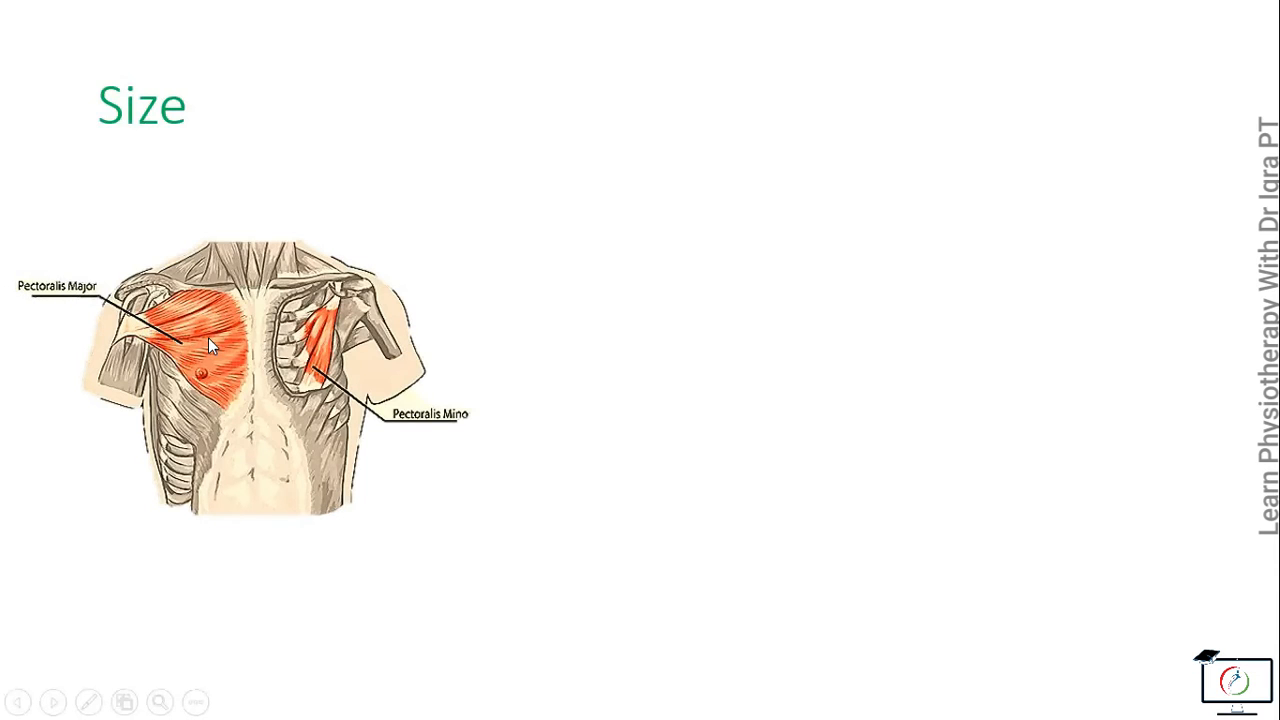
{"action": "mouse_move", "coordinate": [155, 222]}
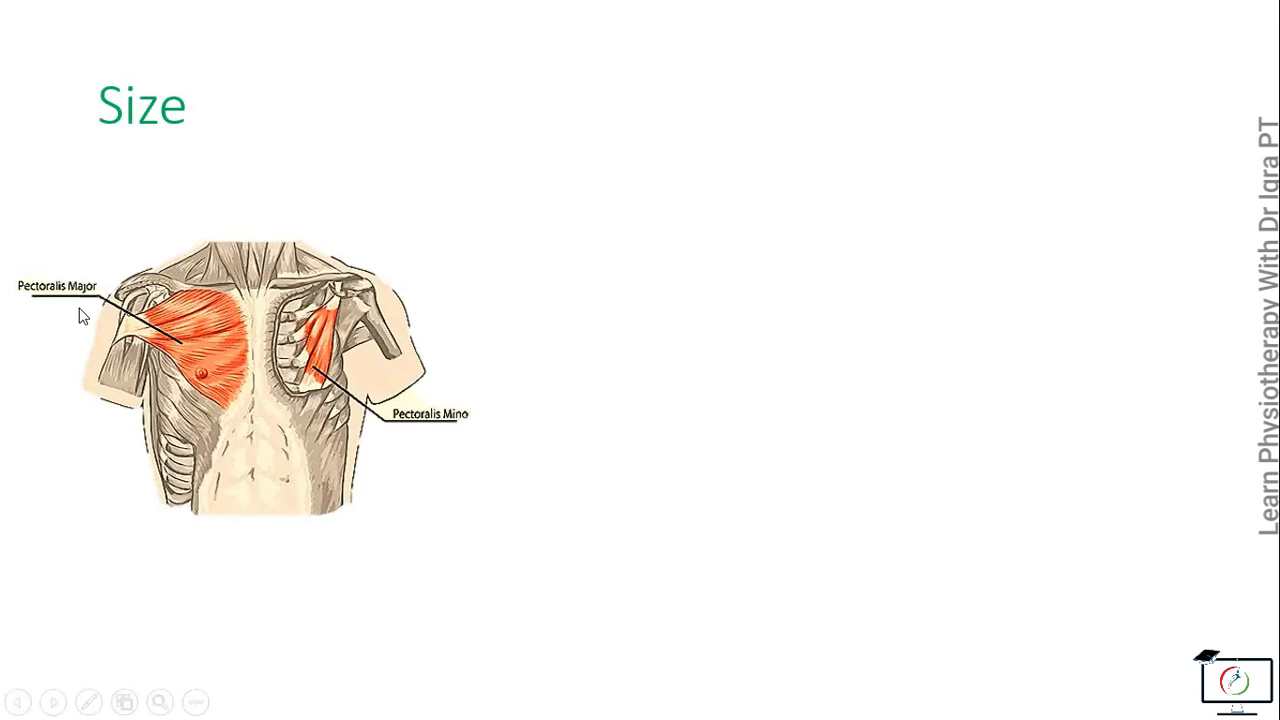
{"action": "mouse_move", "coordinate": [162, 340]}
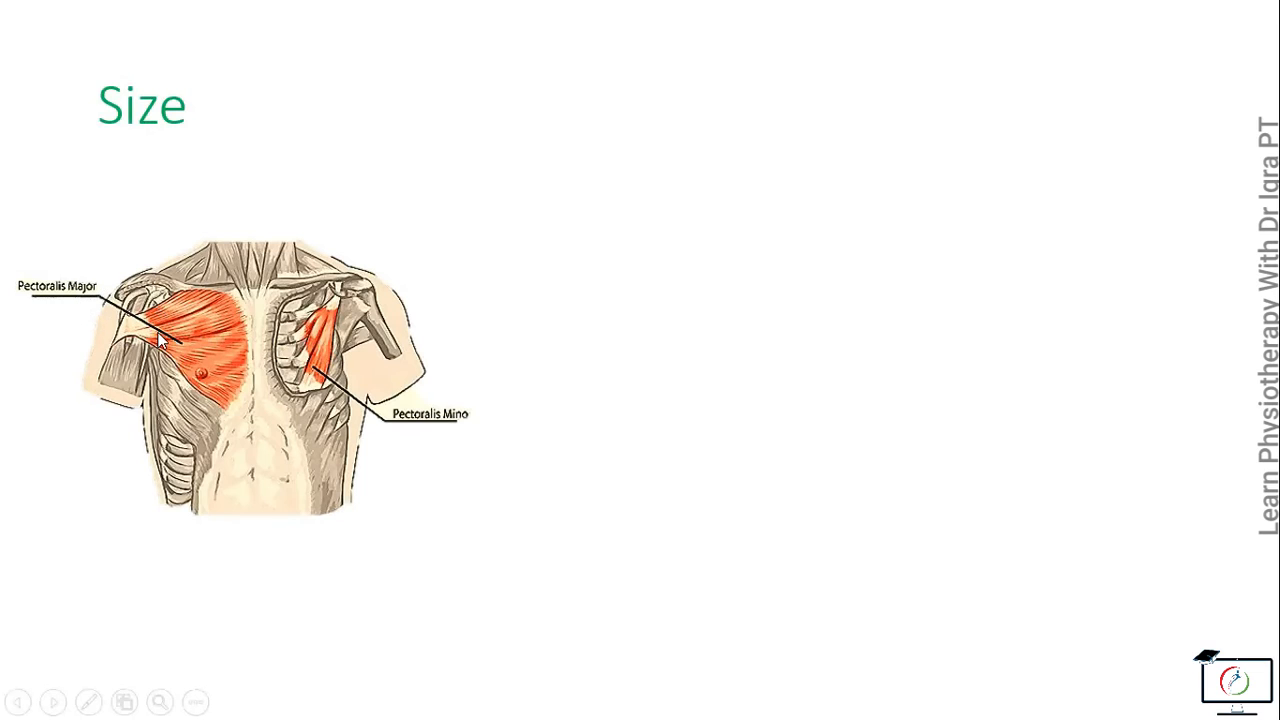
{"action": "mouse_move", "coordinate": [528, 445]}
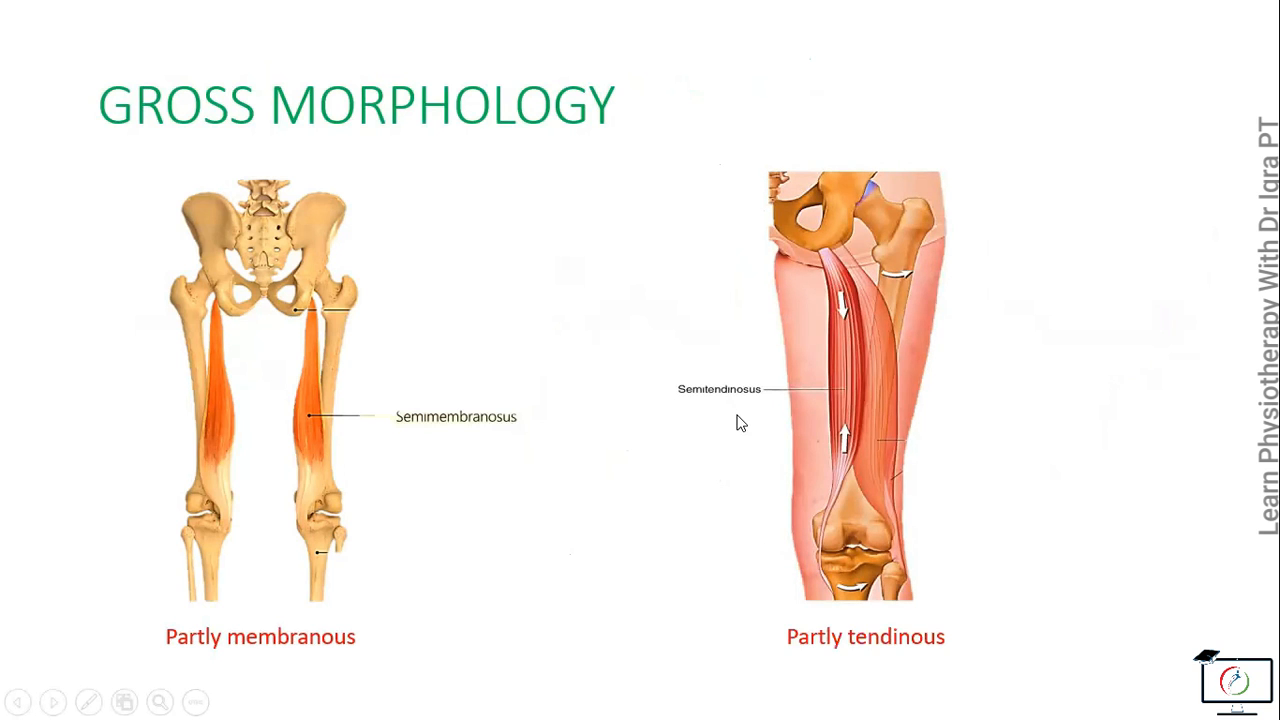
{"action": "mouse_move", "coordinate": [1047, 577]}
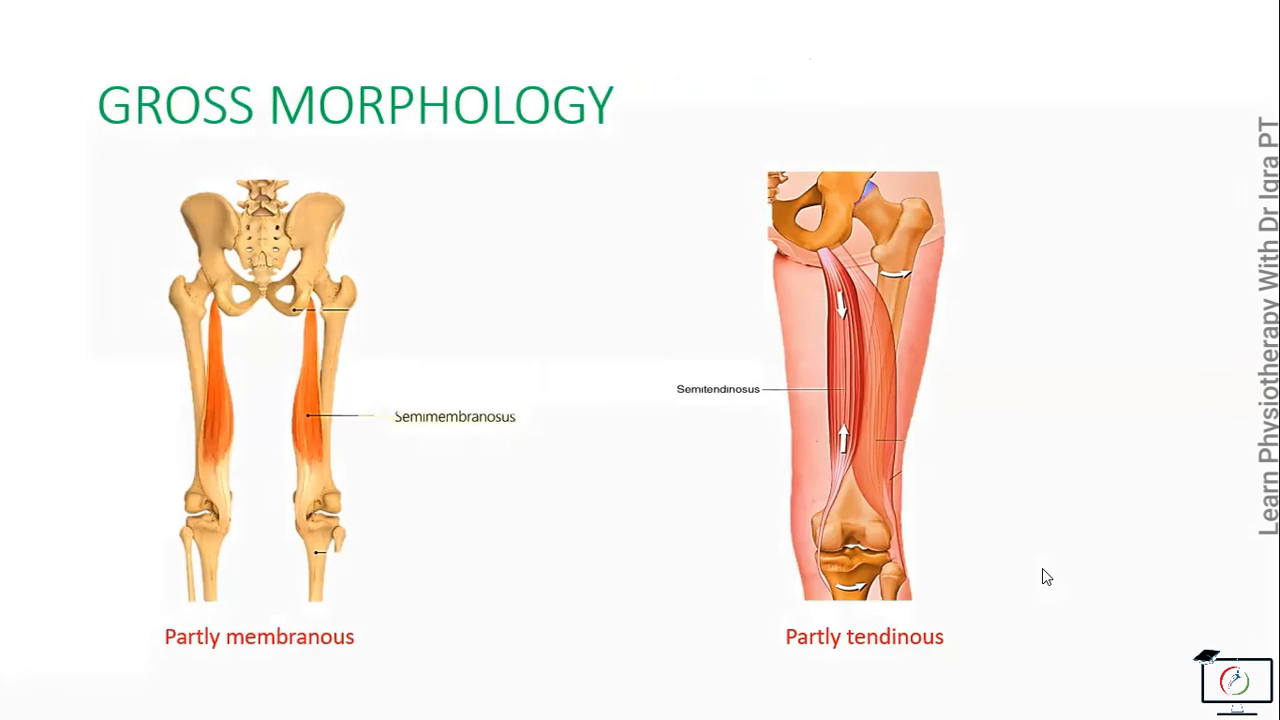